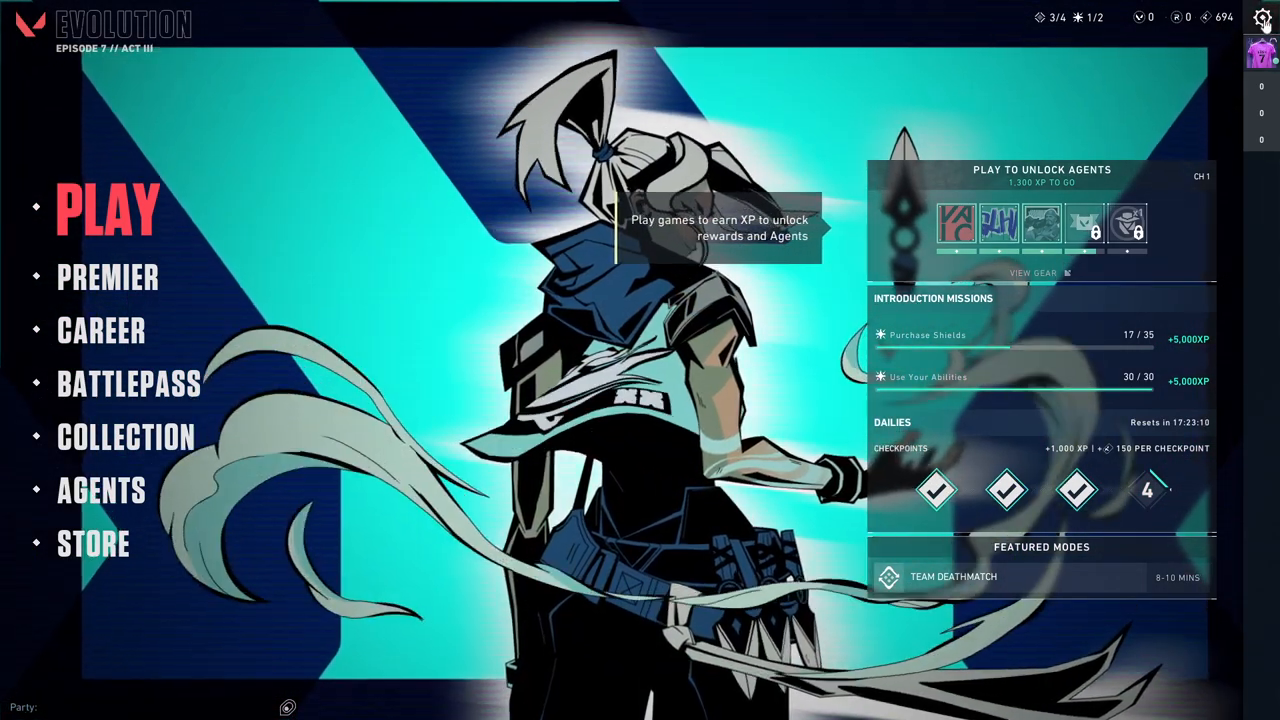
# Open the game settings from the gear menu, landing on the General tab
pyautogui.click(1262, 17)
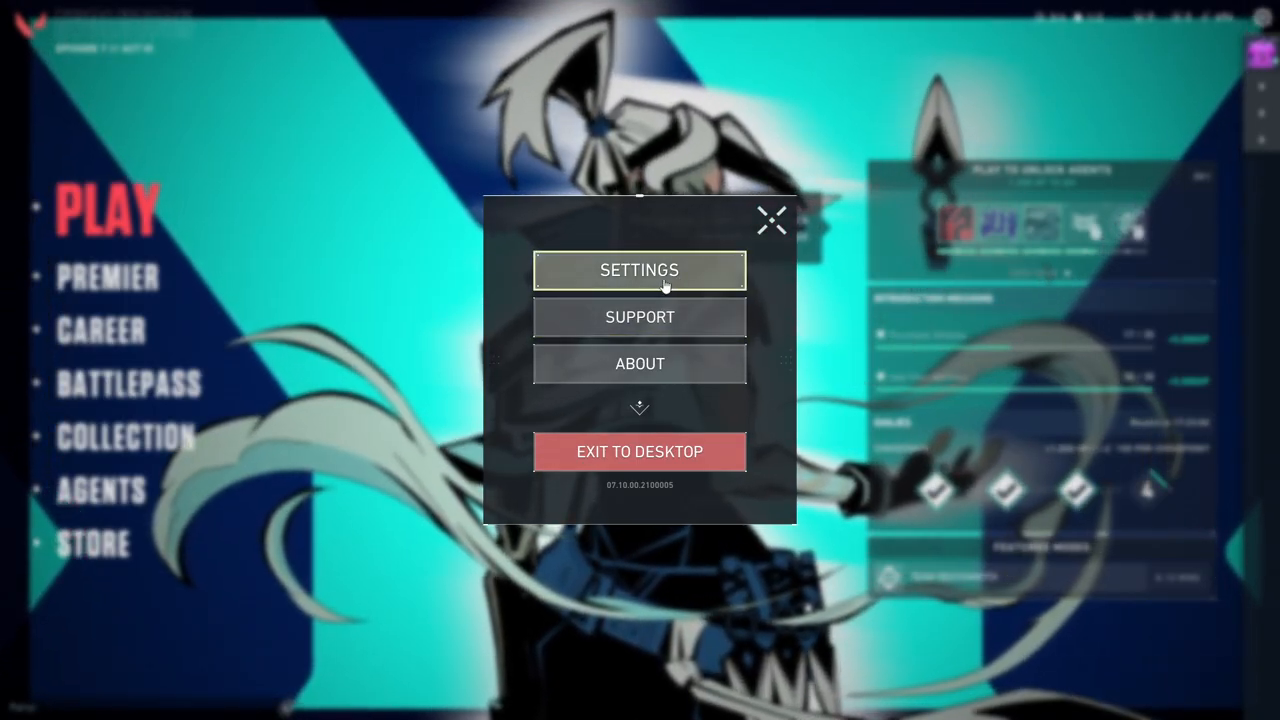
pyautogui.click(639, 270)
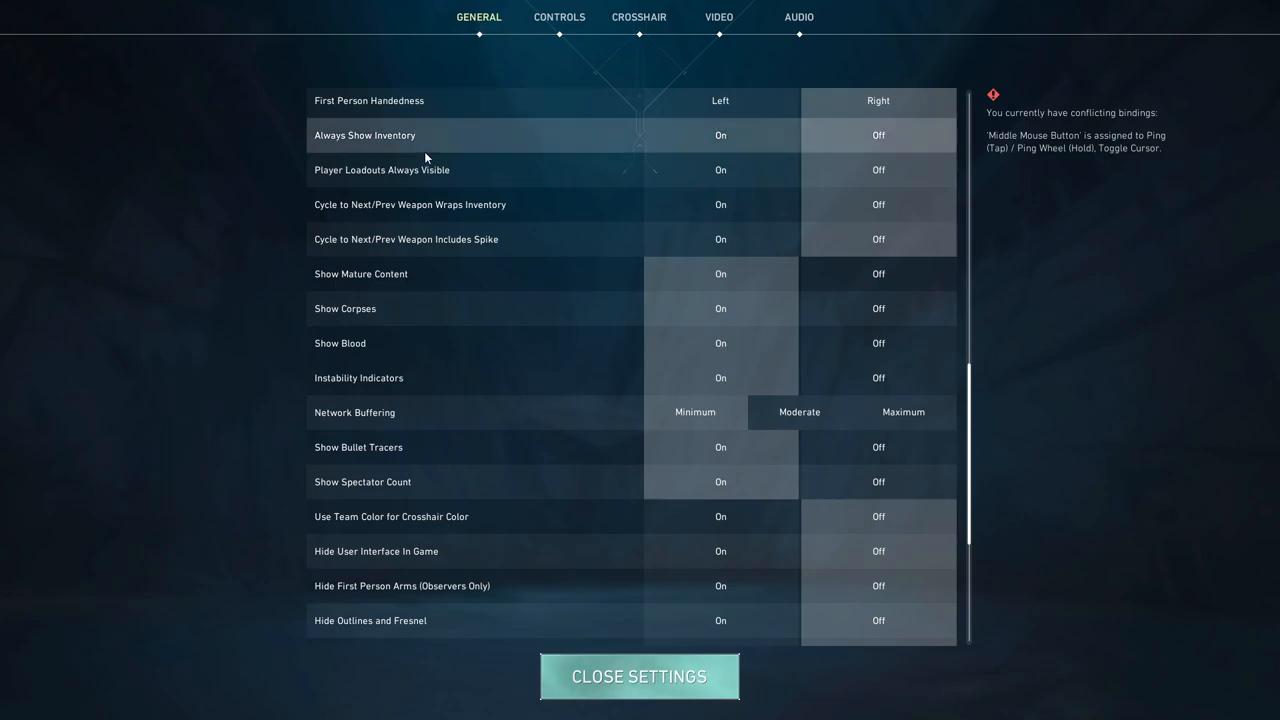
# Scroll the General tab to the Other section with Show Mature Content, Show Corpses and Show Blood
pyautogui.scroll(3)
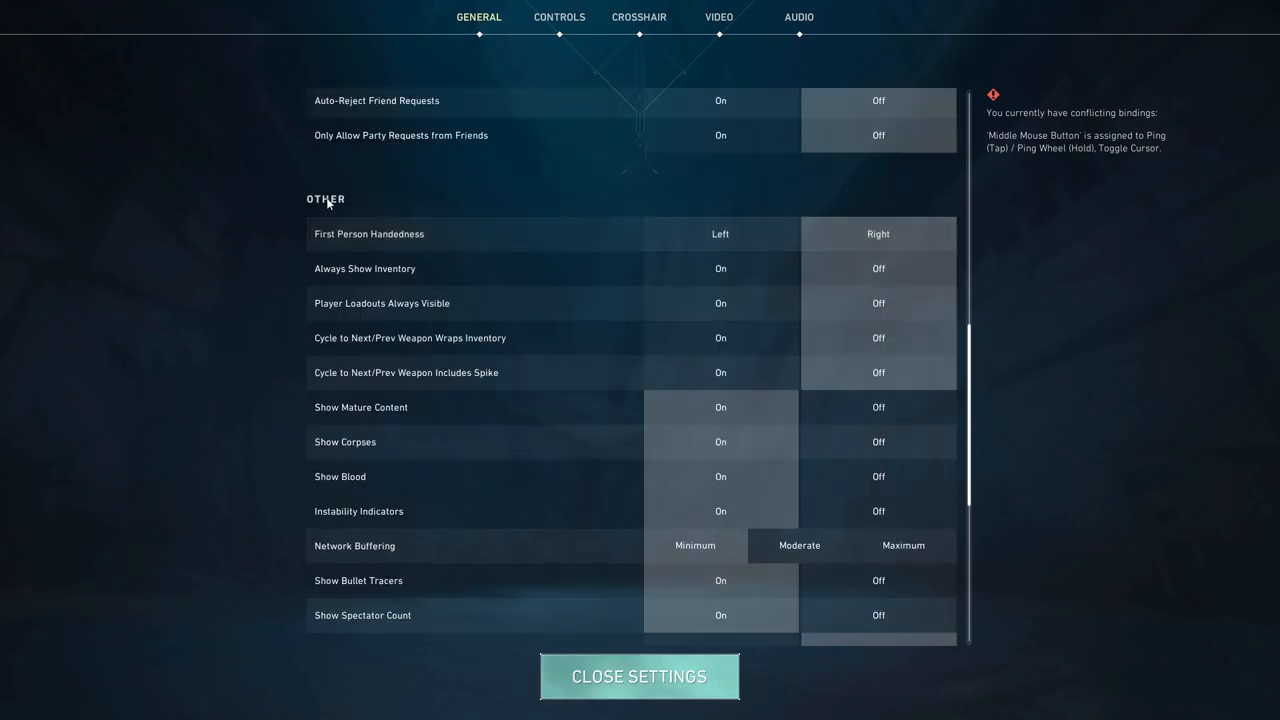
pyautogui.scroll(-3)
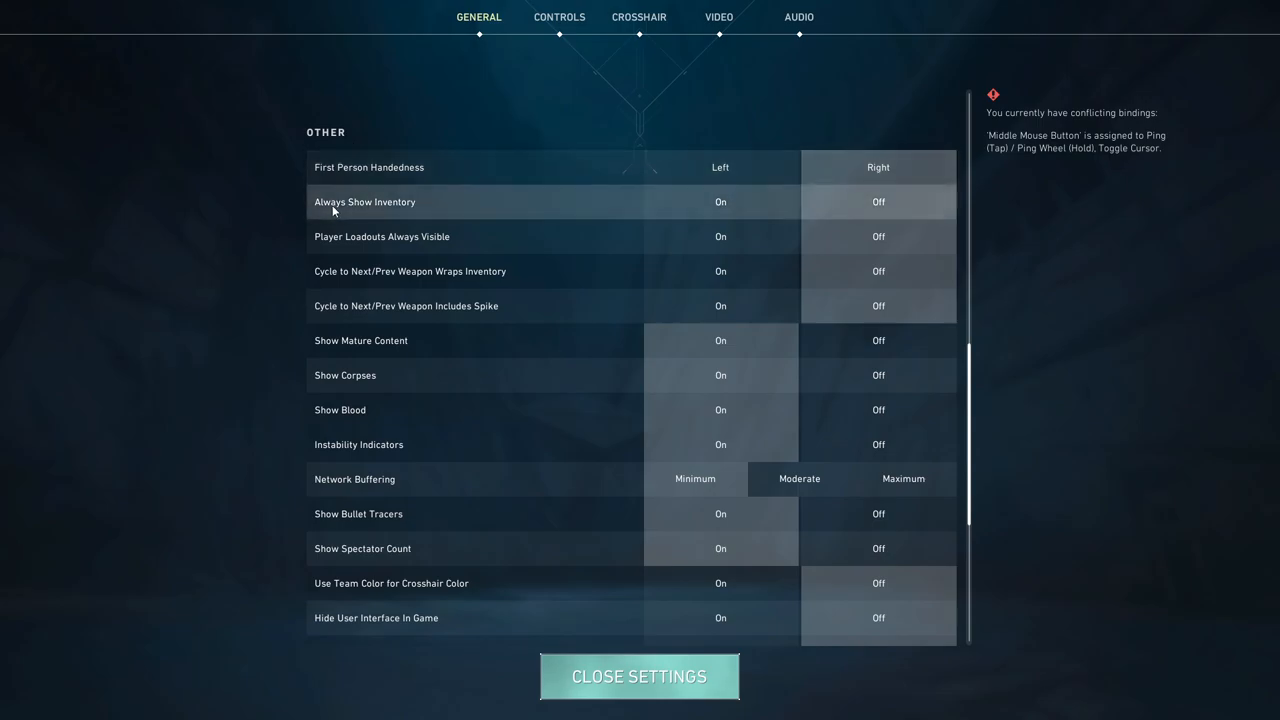
pyautogui.moveTo(322, 347)
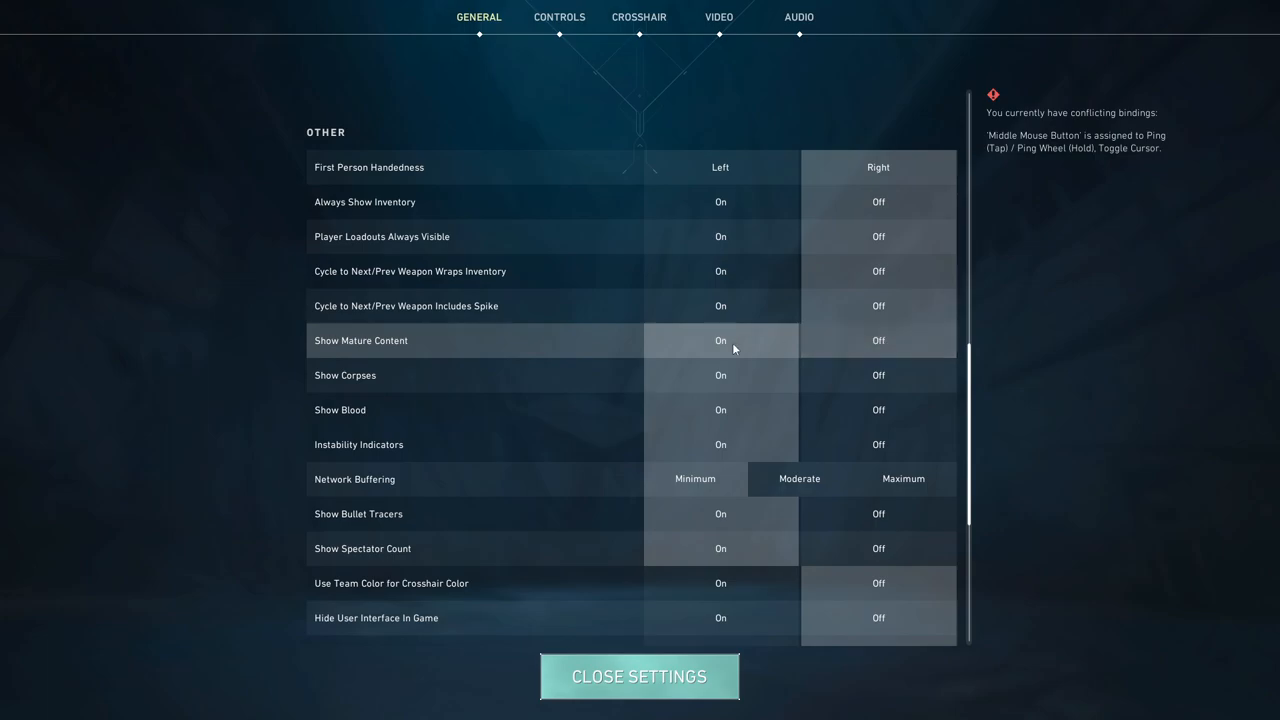
pyautogui.moveTo(588, 375)
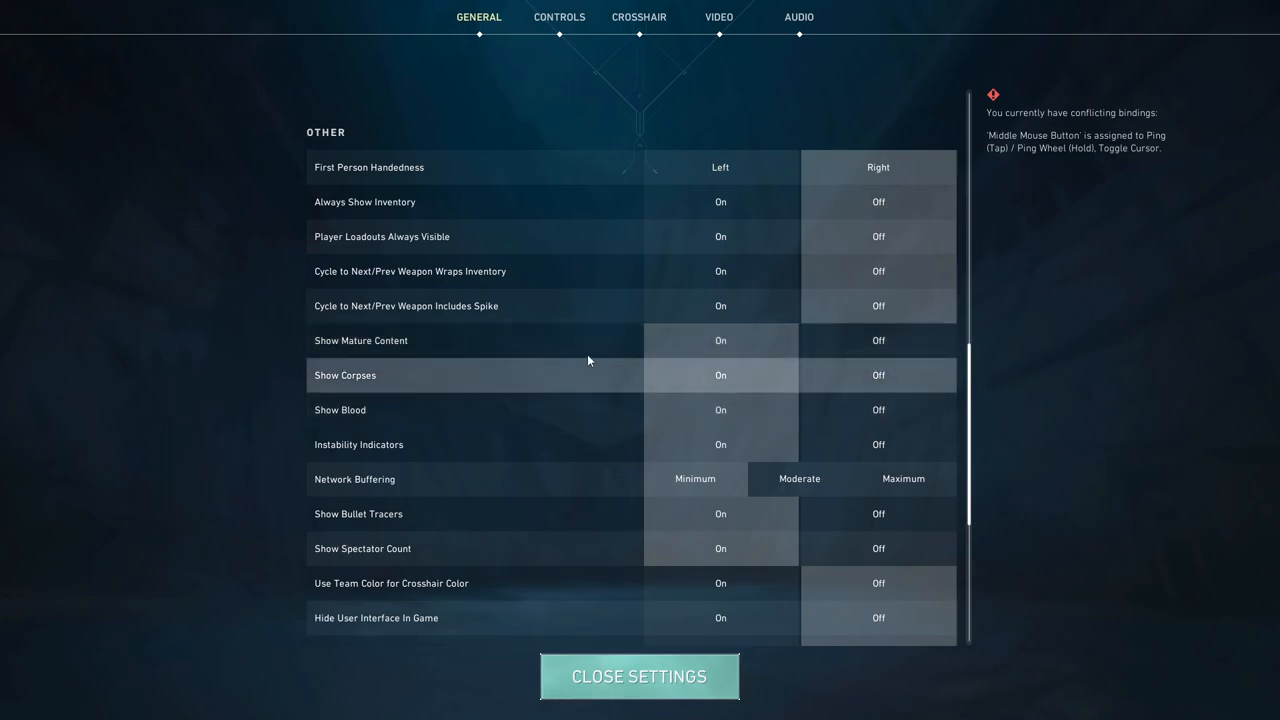
pyautogui.moveTo(340, 388)
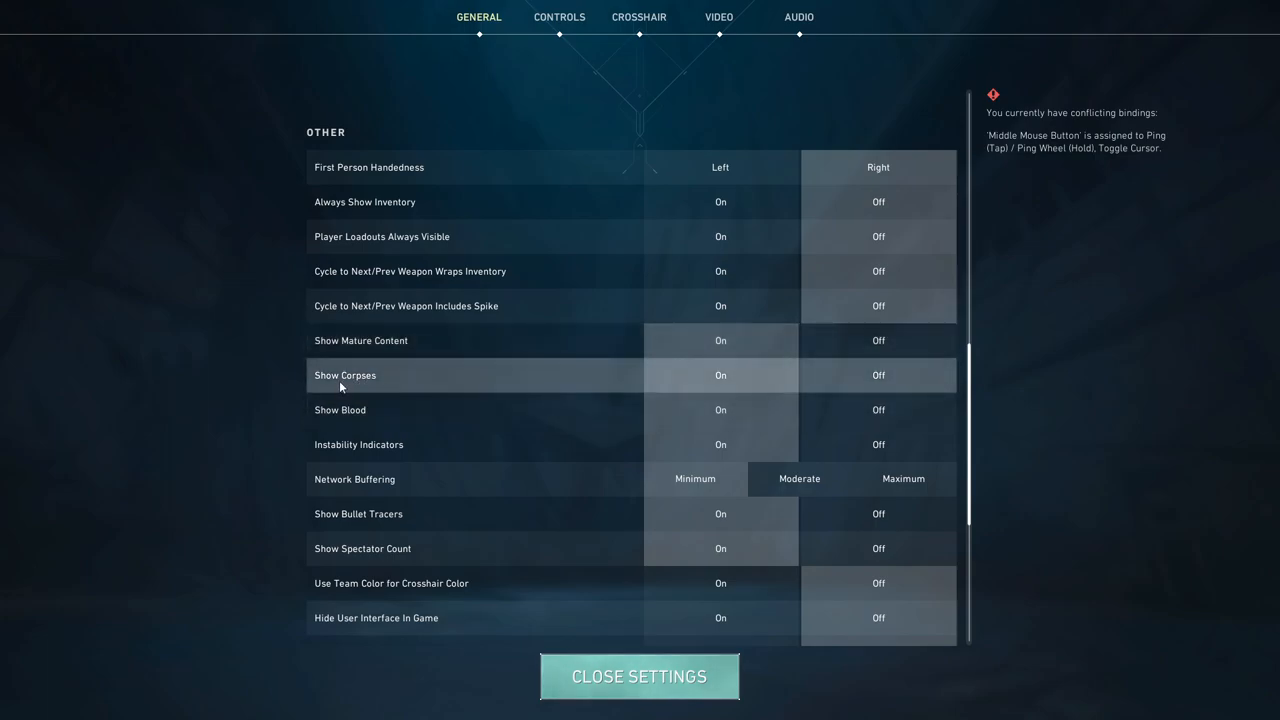
pyautogui.moveTo(782, 406)
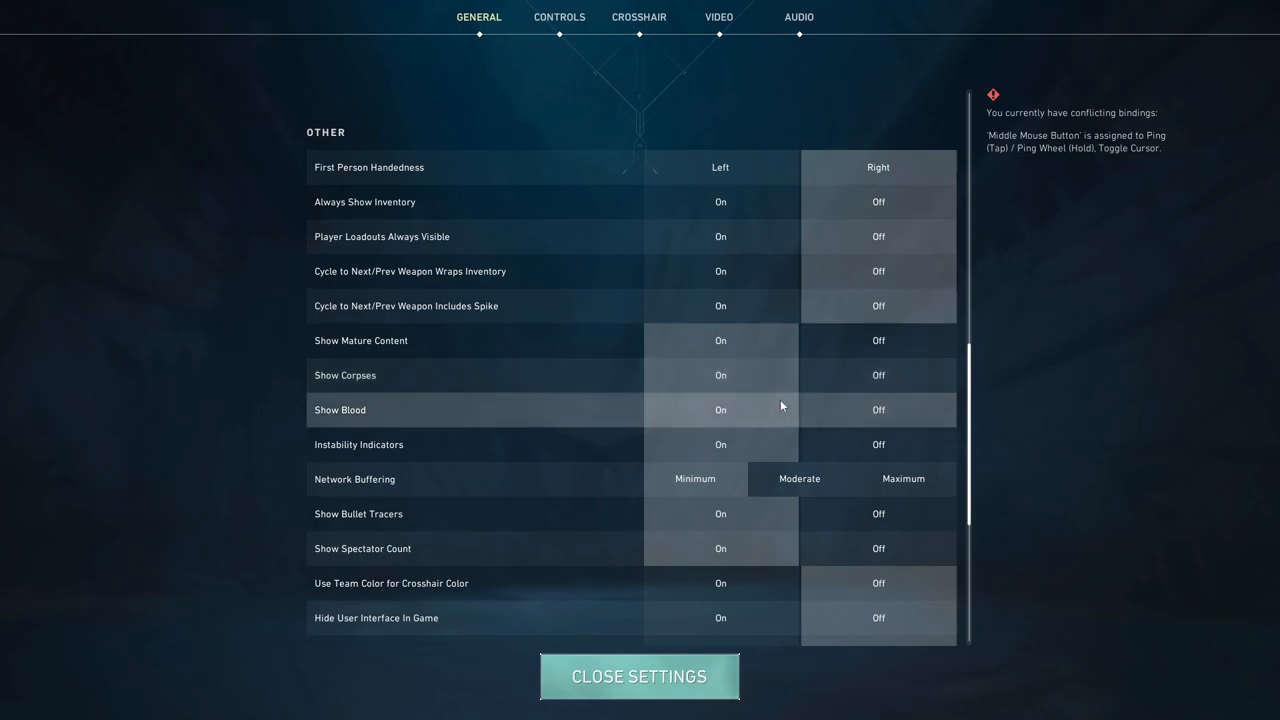
pyautogui.moveTo(725, 383)
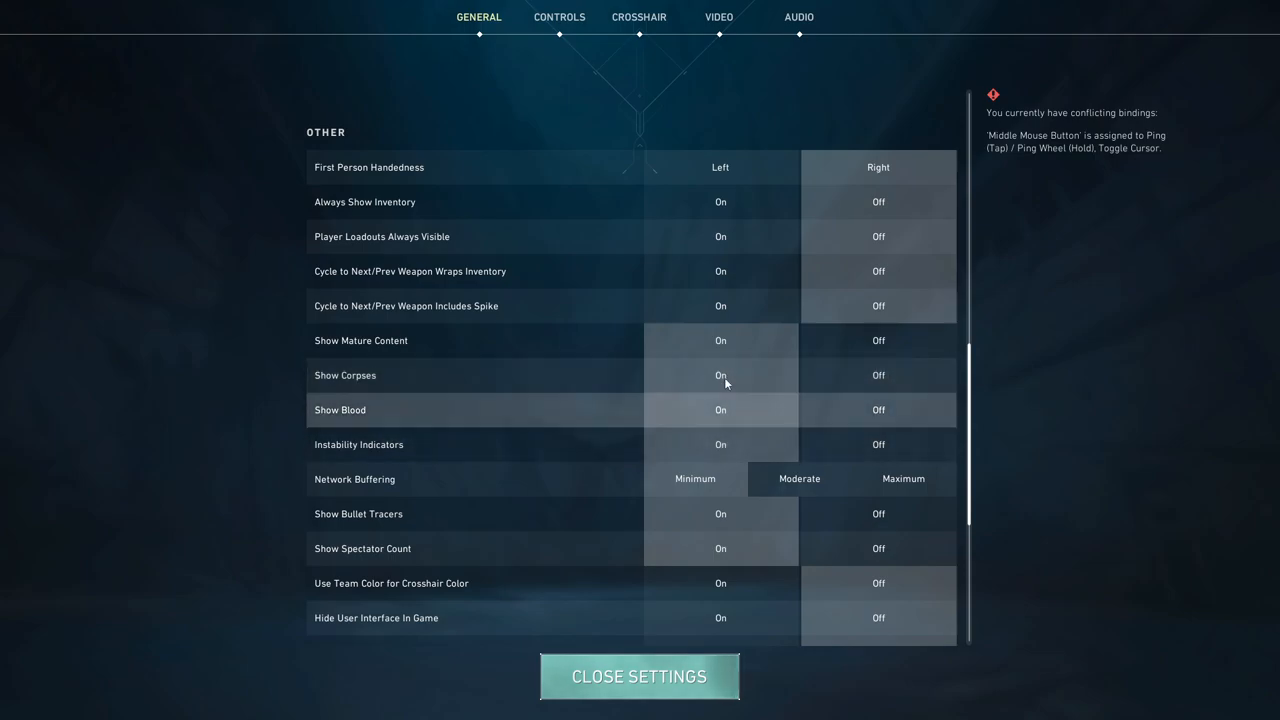
pyautogui.scroll(-3)
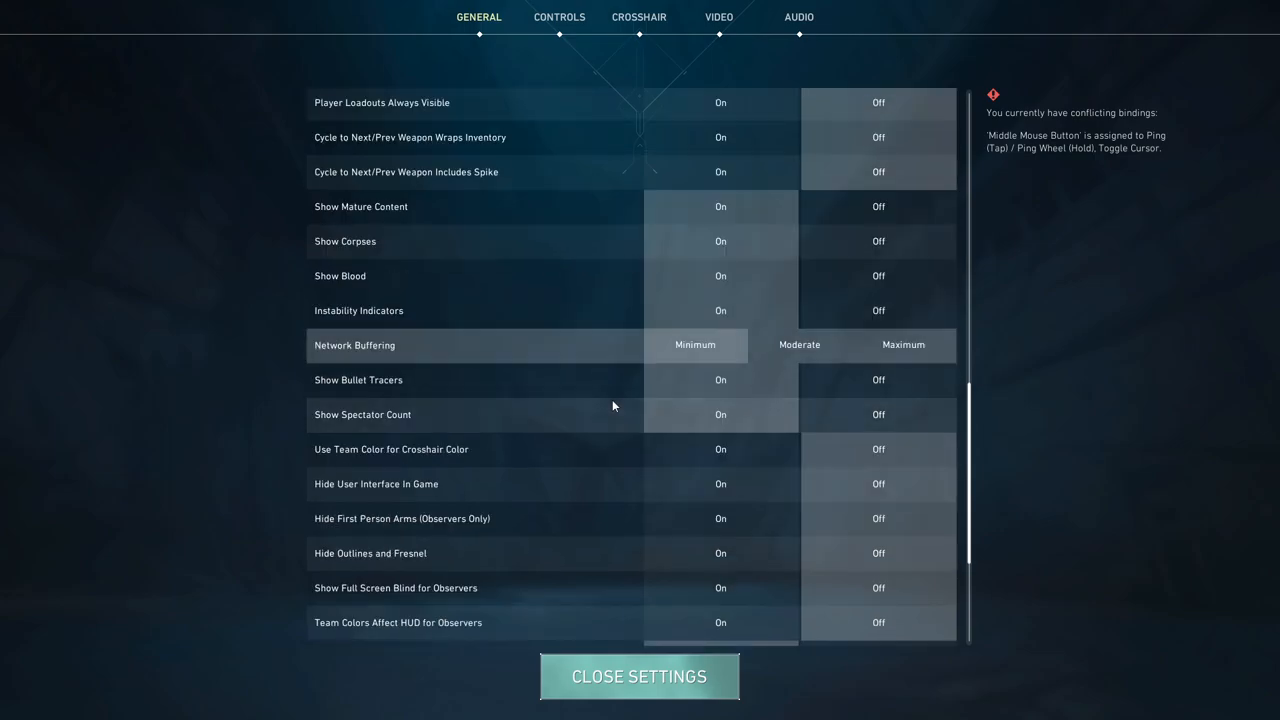
pyautogui.scroll(-3)
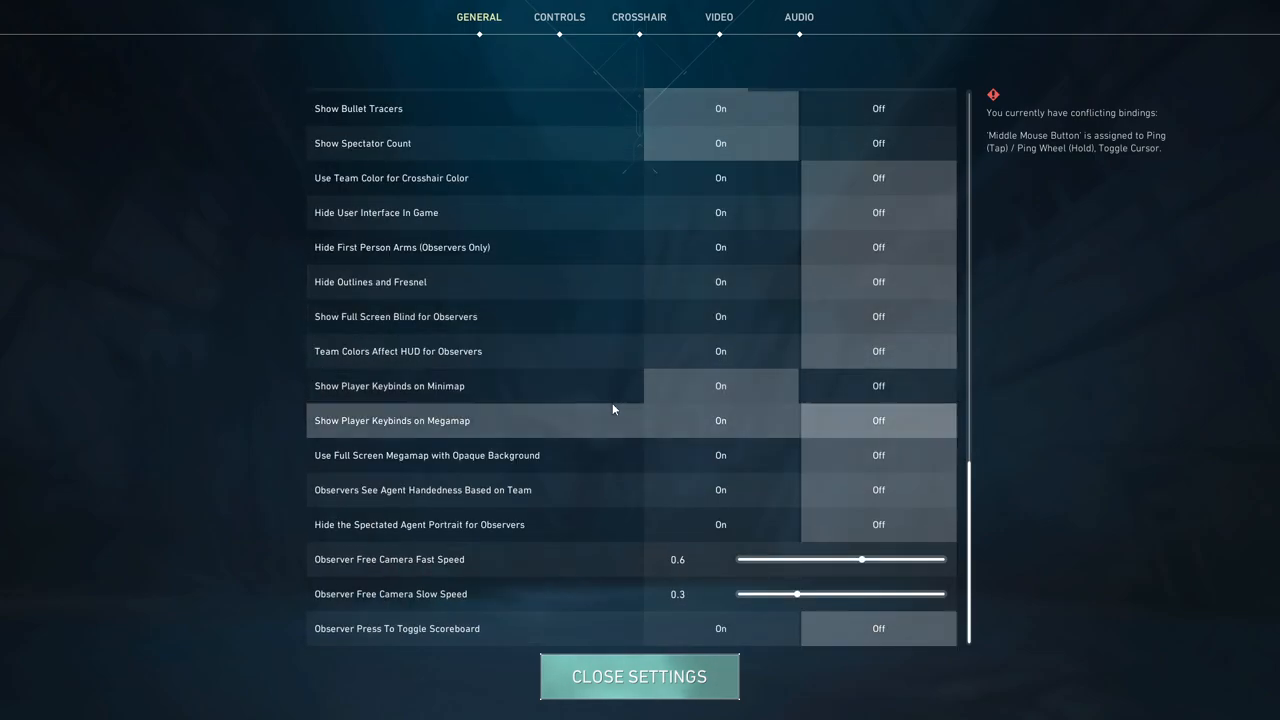
pyautogui.scroll(3)
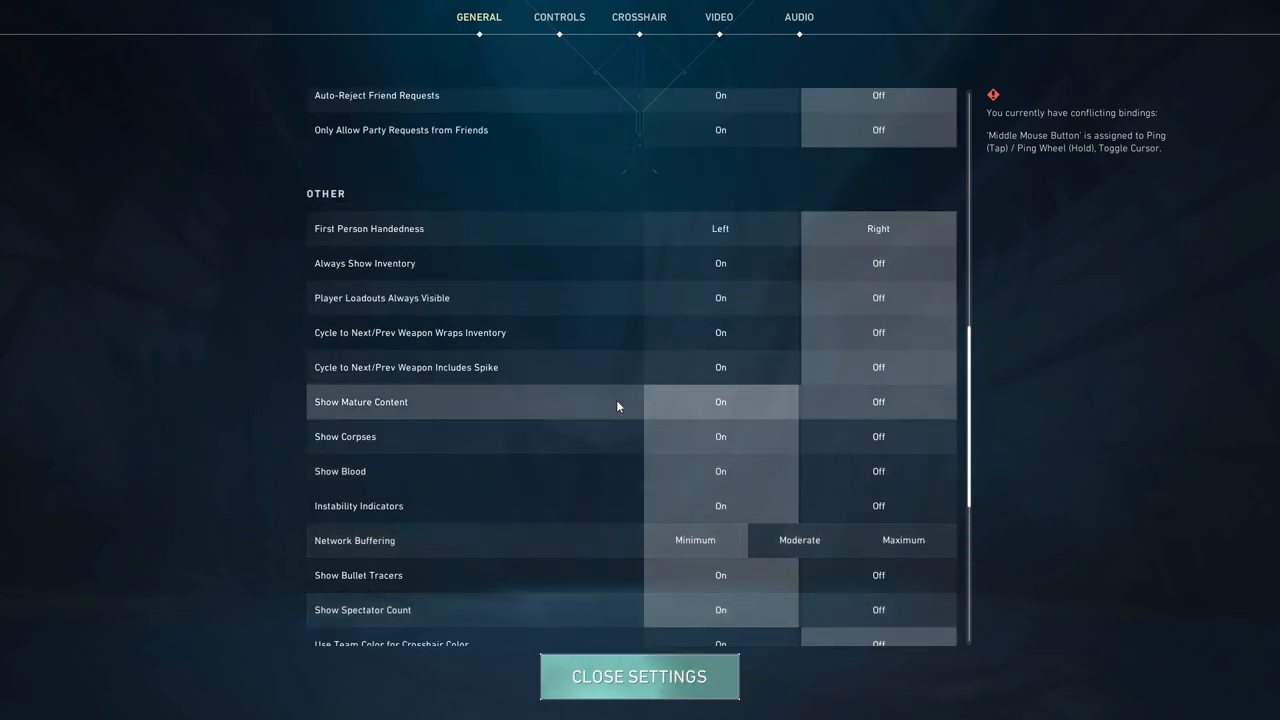
pyautogui.moveTo(1240, 458)
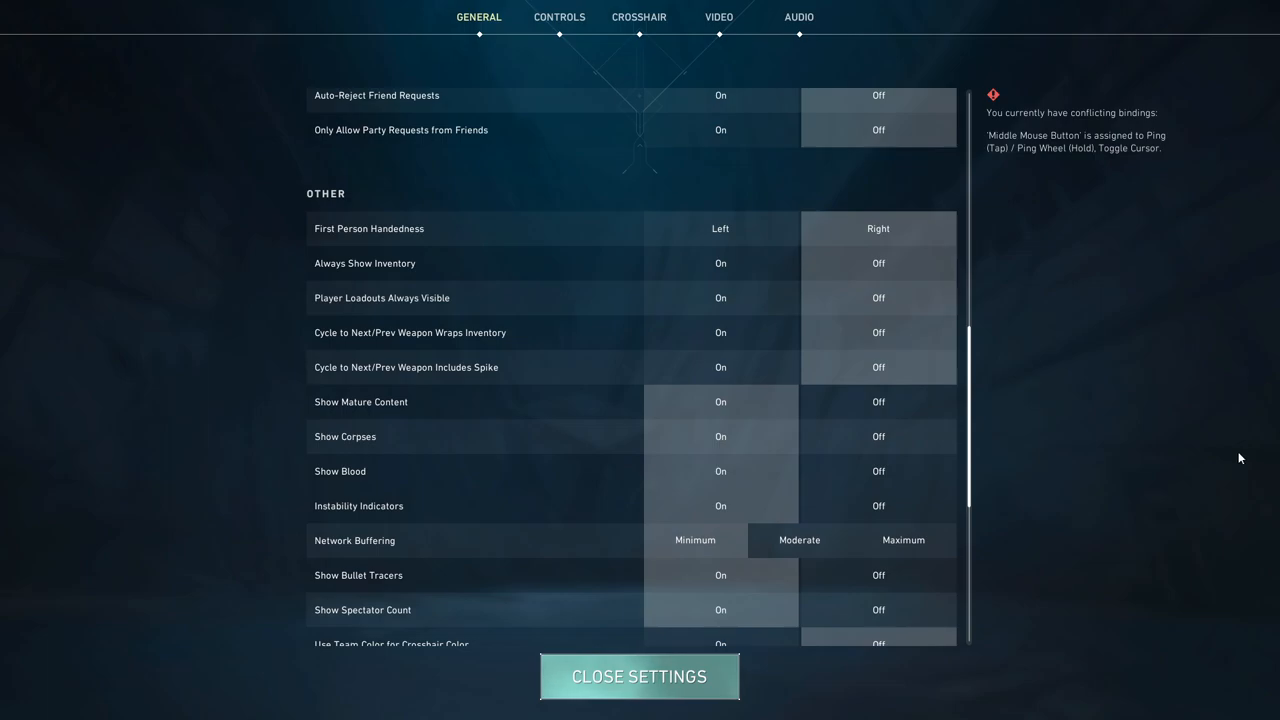